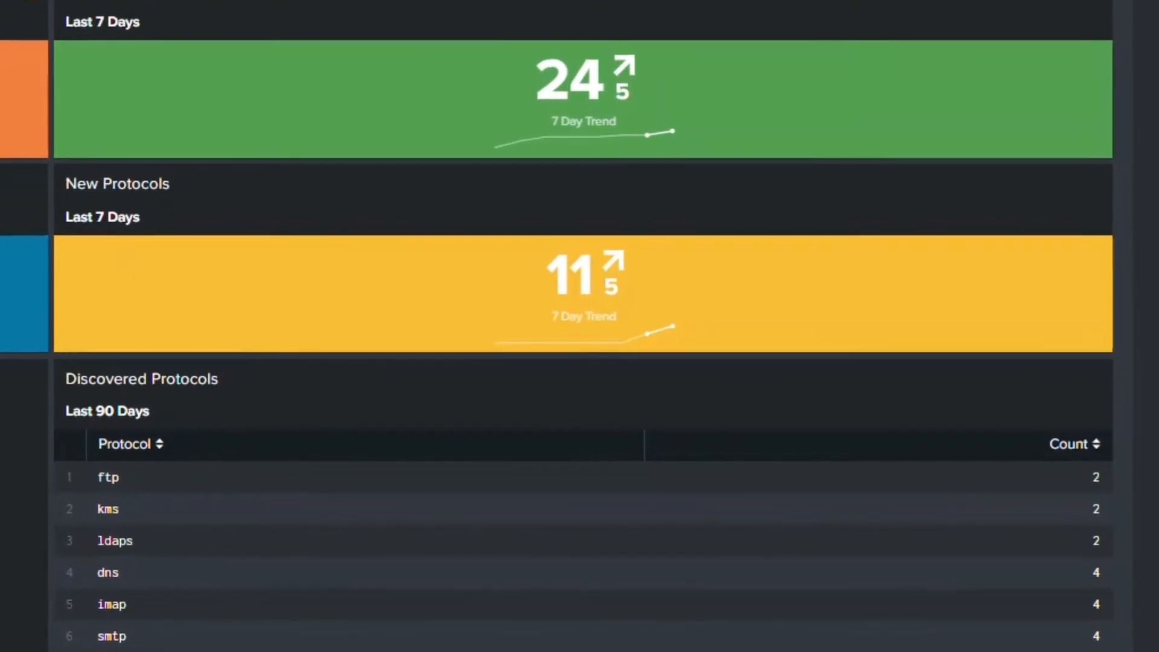
pyautogui.scroll(-3)
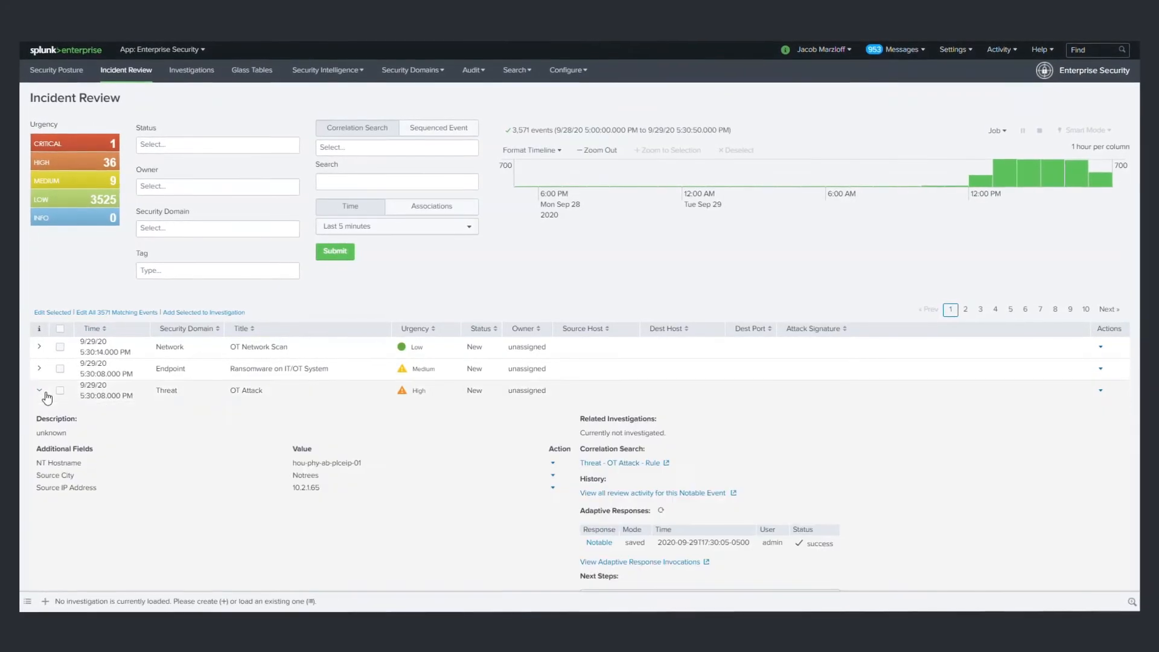
pyautogui.scroll(-3)
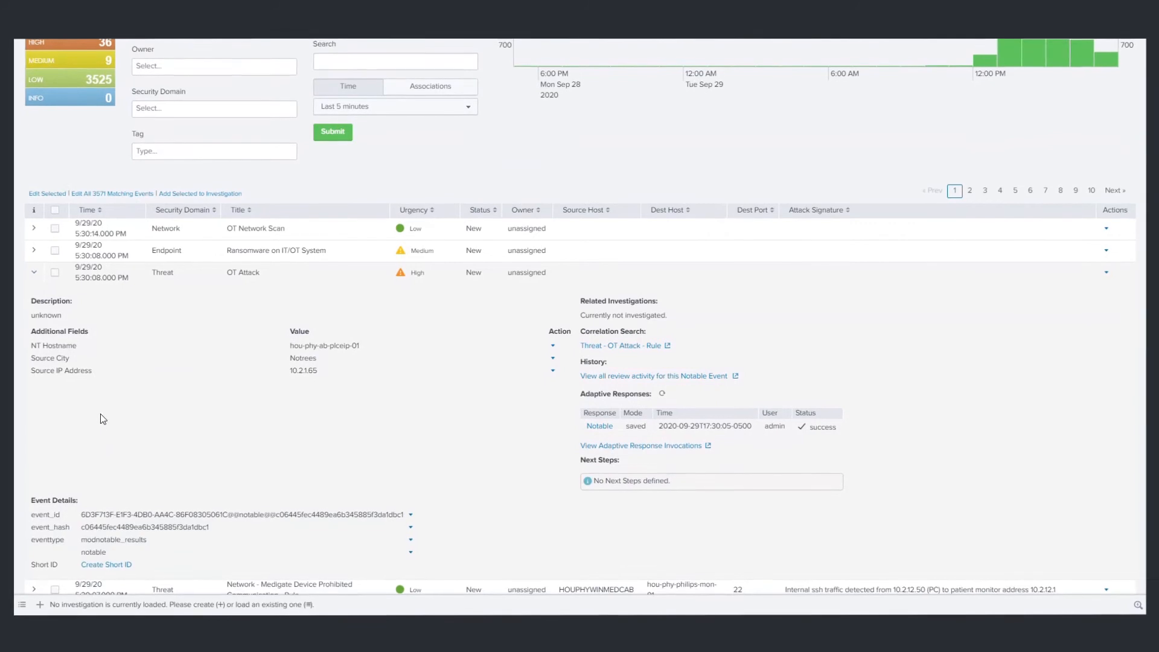